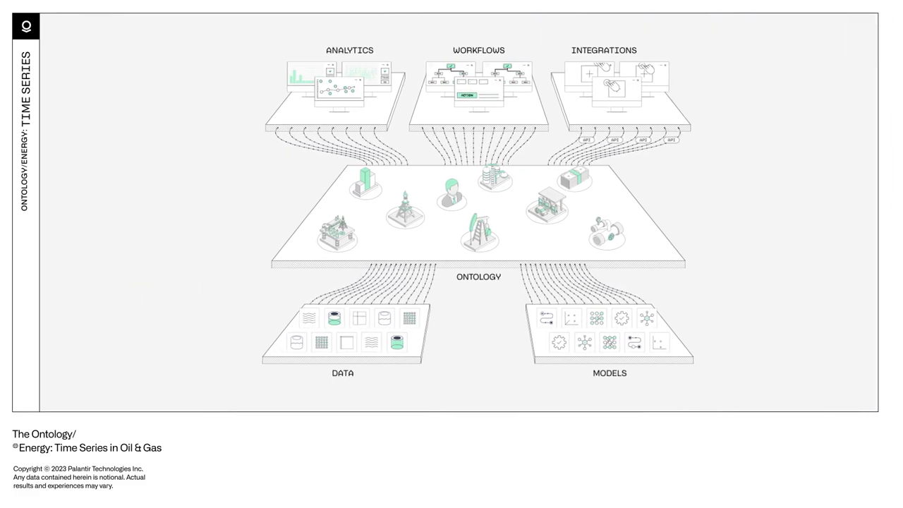
# Filter alerts to high priority and open the 'Increasing GOR and motor temp' alert
pyautogui.scroll(-3)
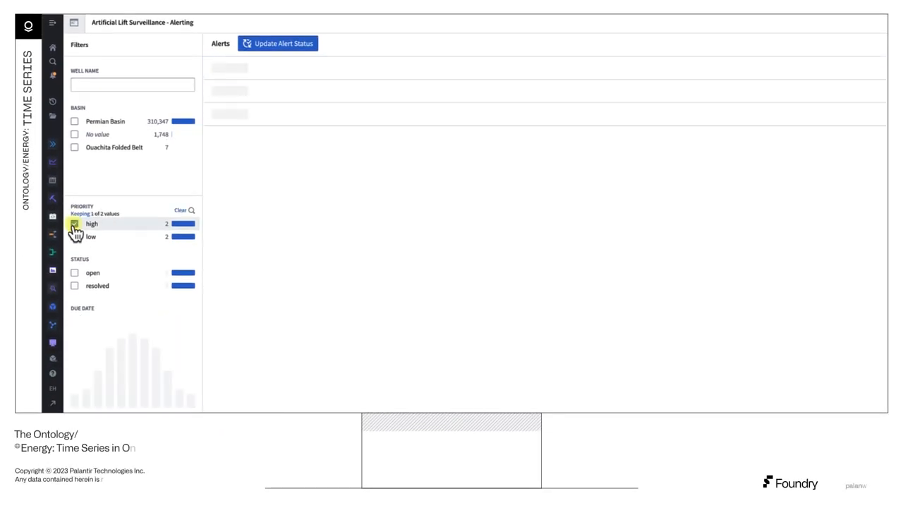
pyautogui.click(74, 272)
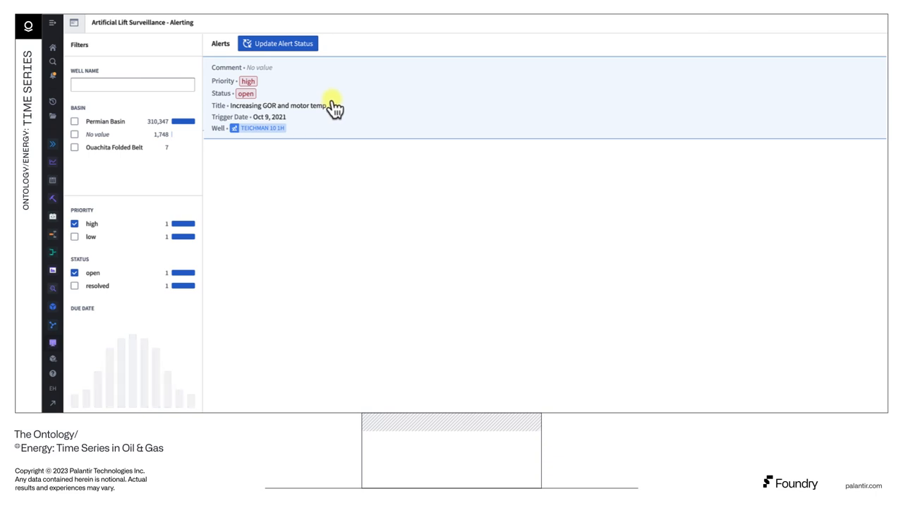
pyautogui.click(259, 128)
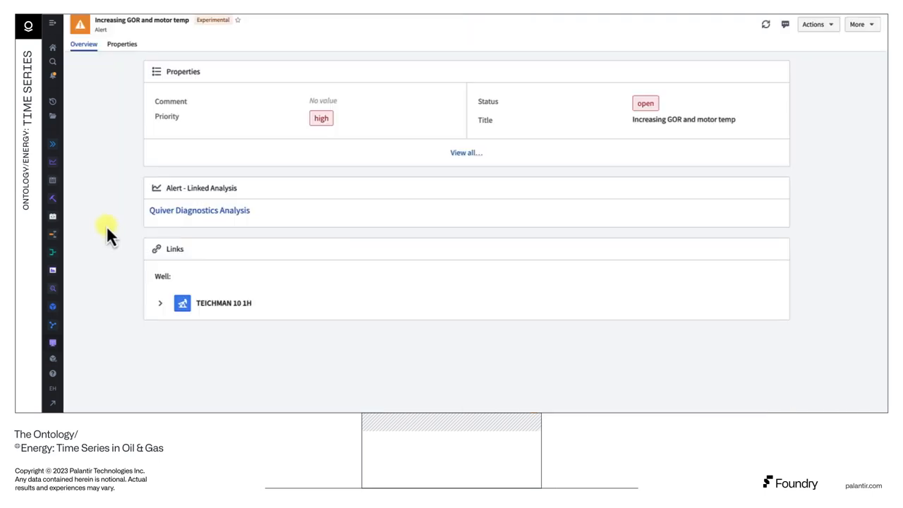
pyautogui.moveTo(200, 213)
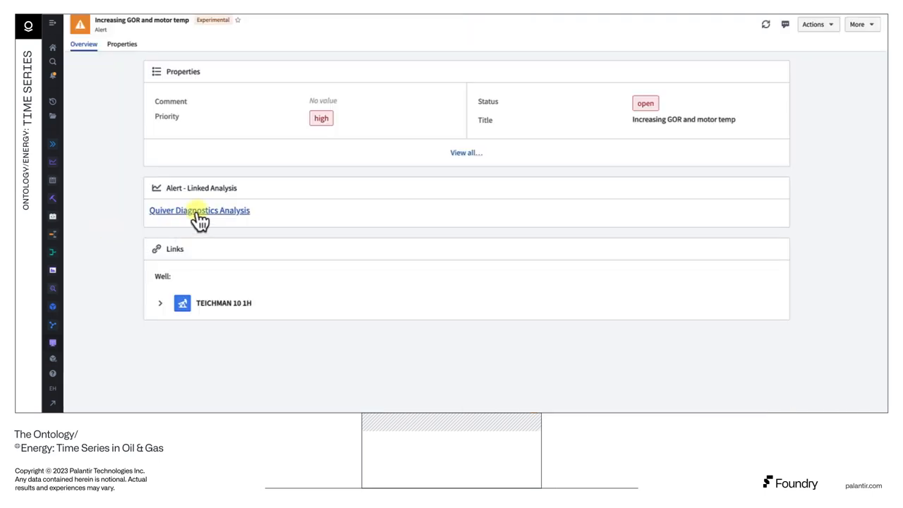
# Open the Quiver diagnostics analysis and scroll to the Motor Temperature vs. GOR scatter
pyautogui.click(199, 210)
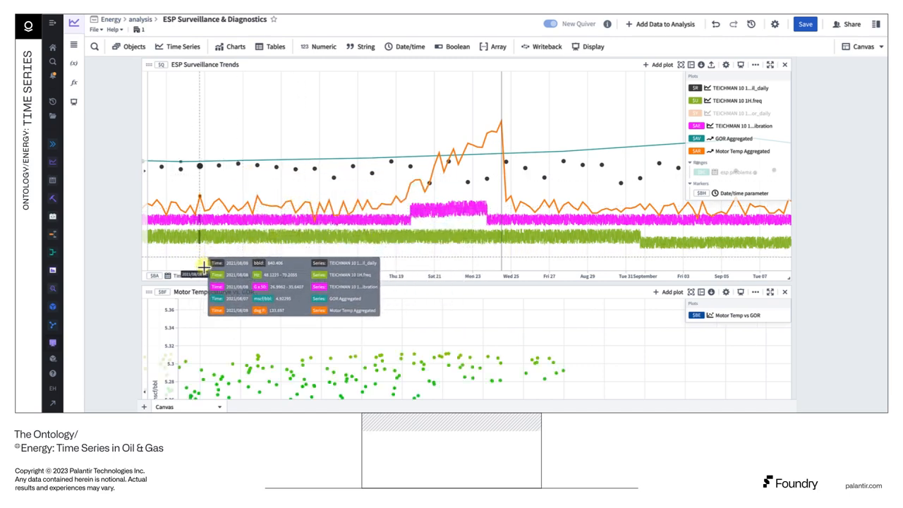
pyautogui.scroll(-3)
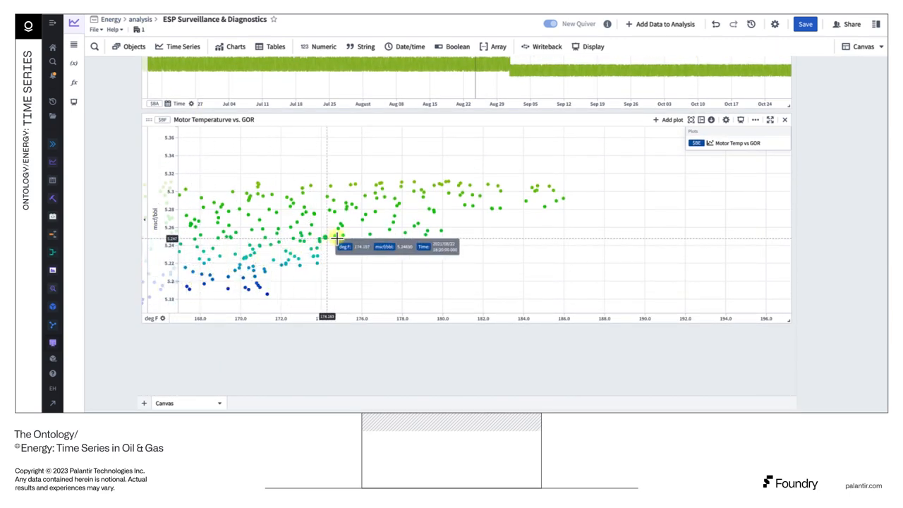
pyautogui.moveTo(203, 136)
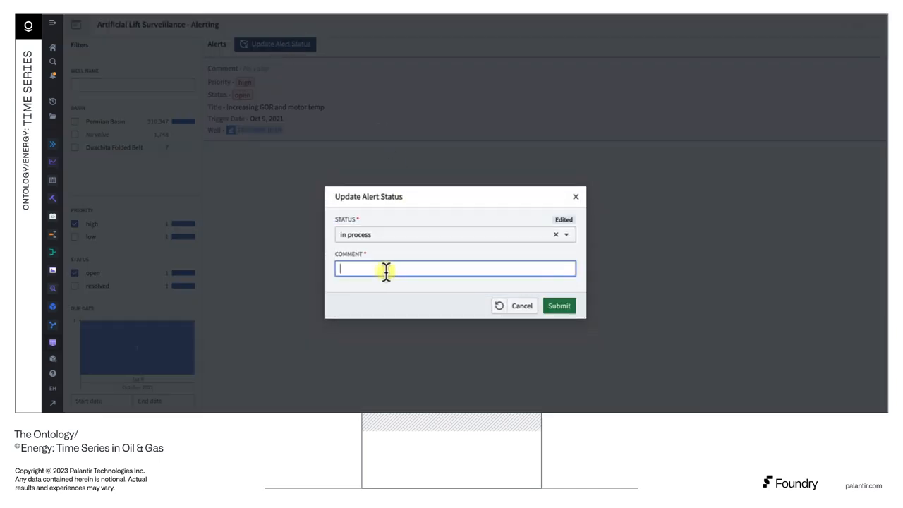
# Submit the in-process status update with a comment about redesigning the ESP
pyautogui.write('redesign ESP and upda')
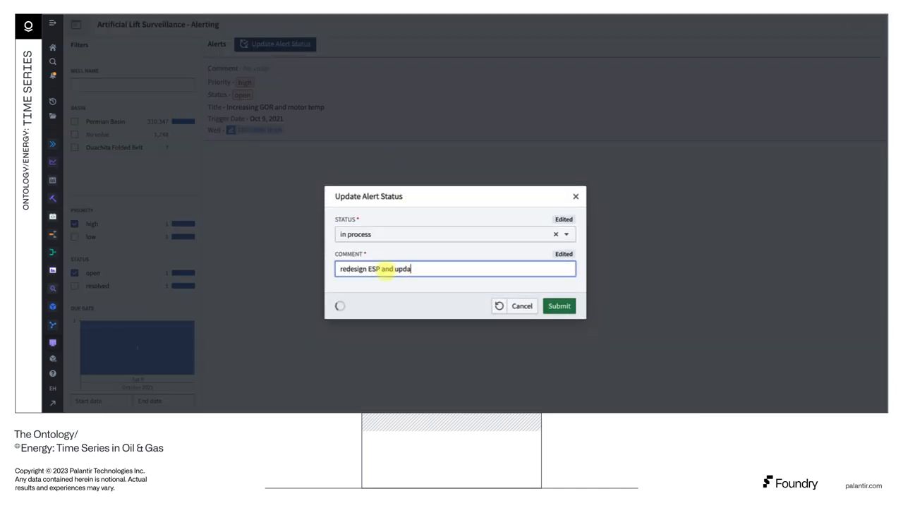
pyautogui.click(558, 306)
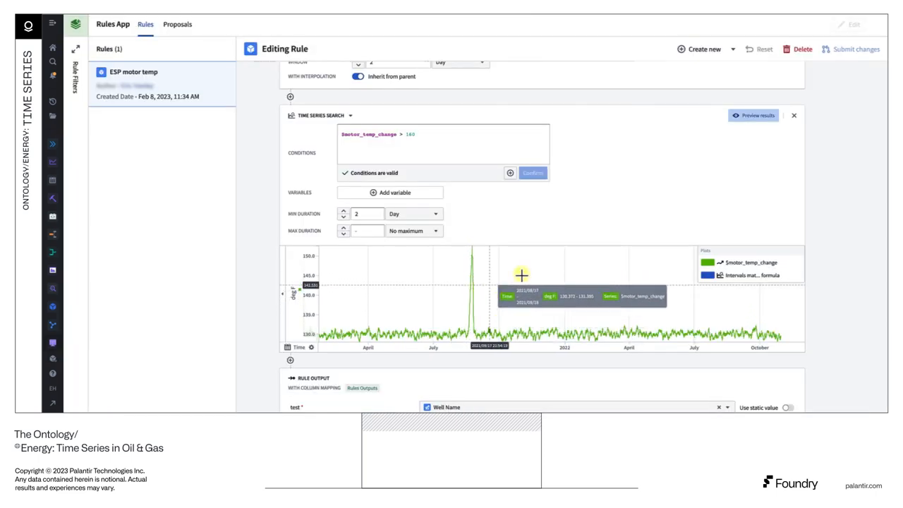
pyautogui.moveTo(499, 148)
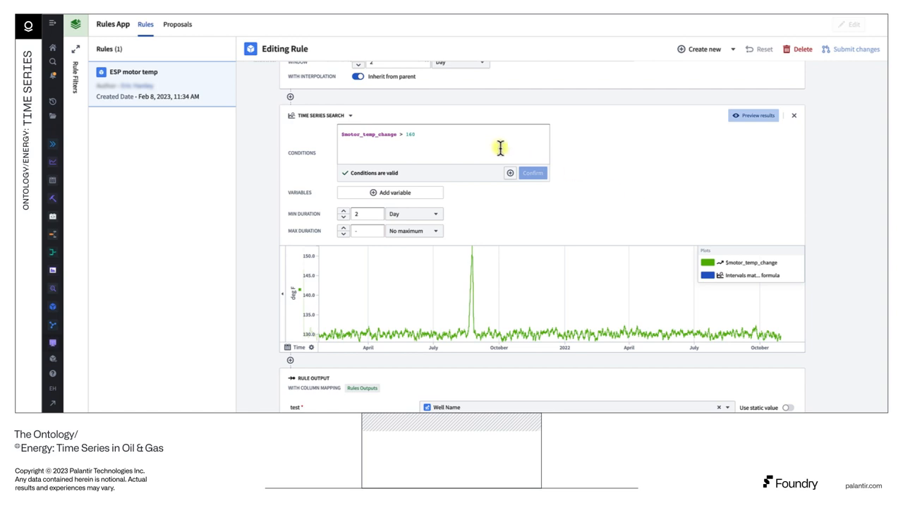
# Submit the edited rule condition ($motor_temp_change > 135) as a proposal and review it
pyautogui.click(855, 49)
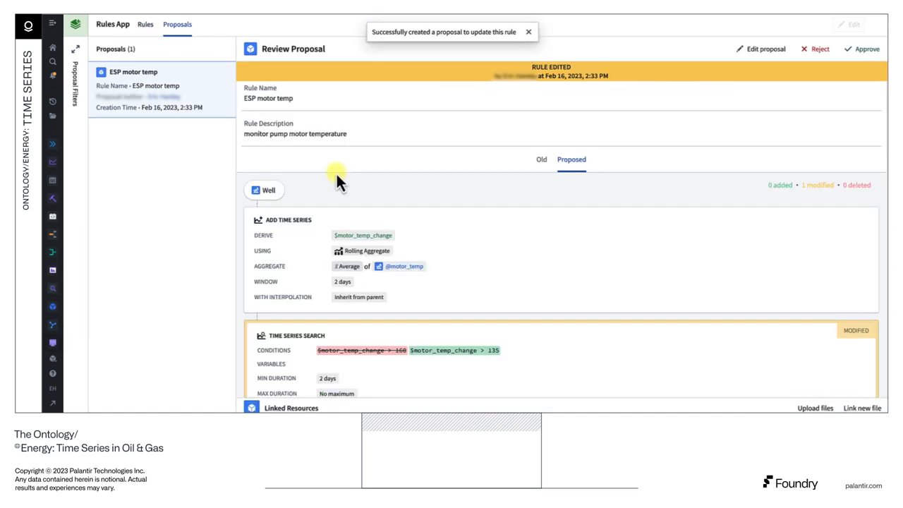
pyautogui.scroll(-3)
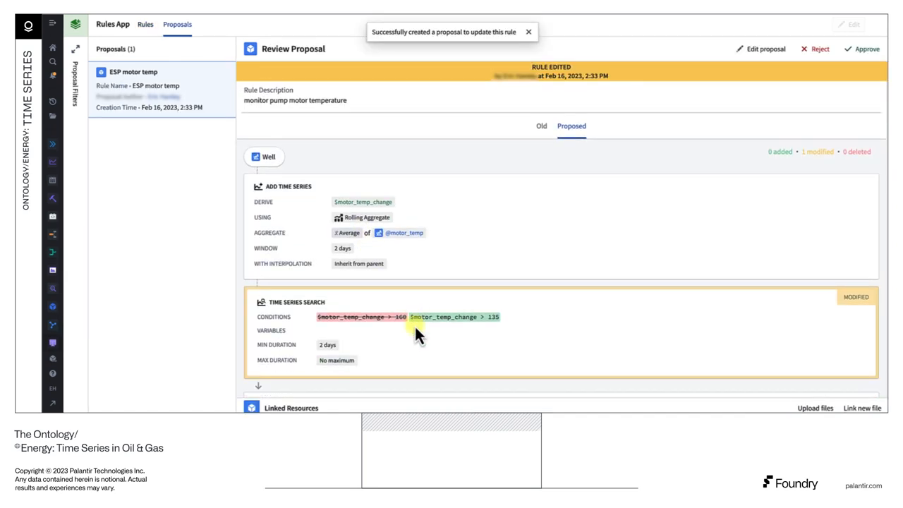